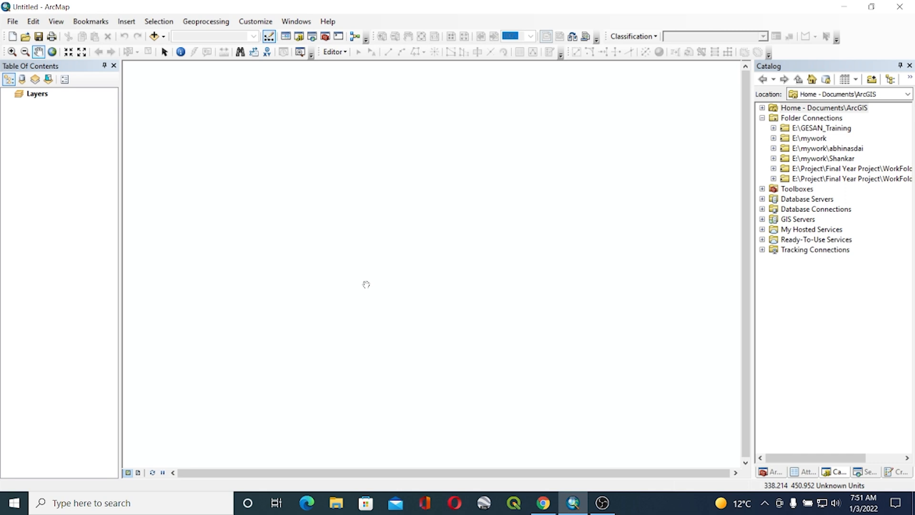
pyautogui.moveTo(333, 172)
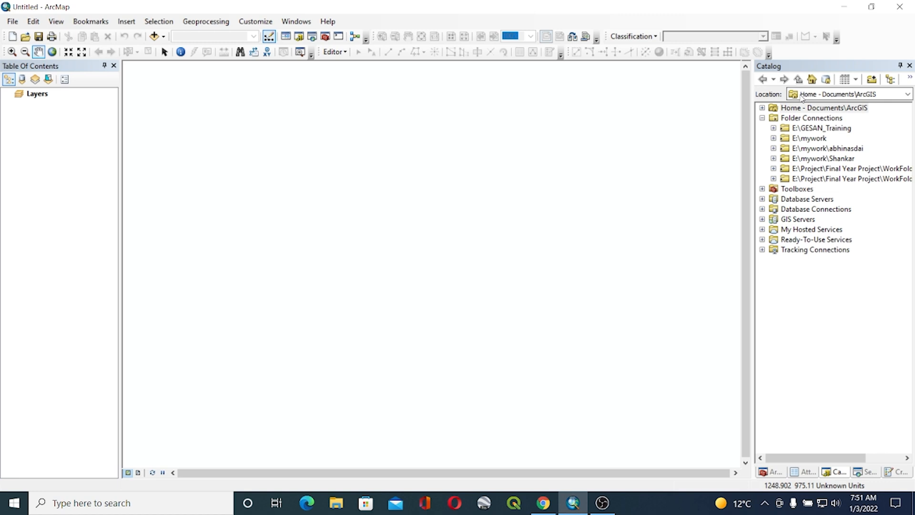
# - Browse Catalog to Day 2 > DEM and add the AP_16230_FBS_F0550_RT1 .dem.tif raster to the map
pyautogui.click(773, 127)
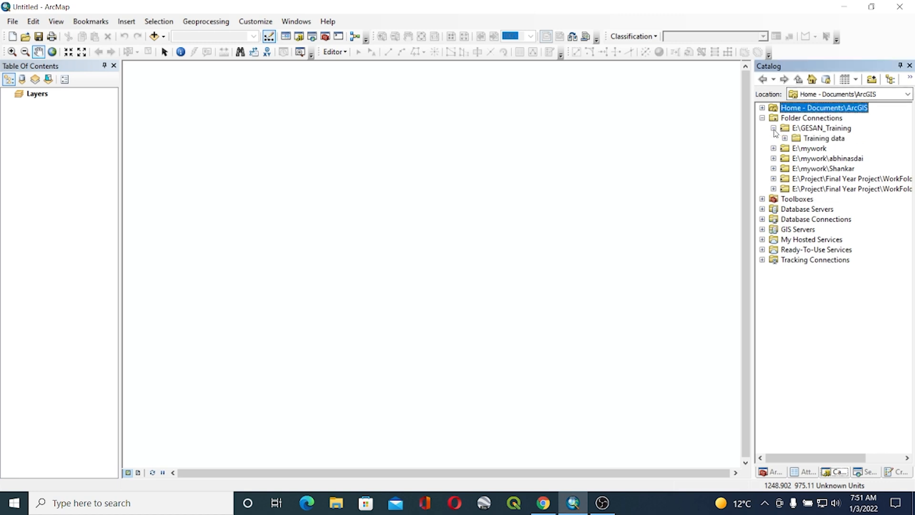
pyautogui.click(785, 138)
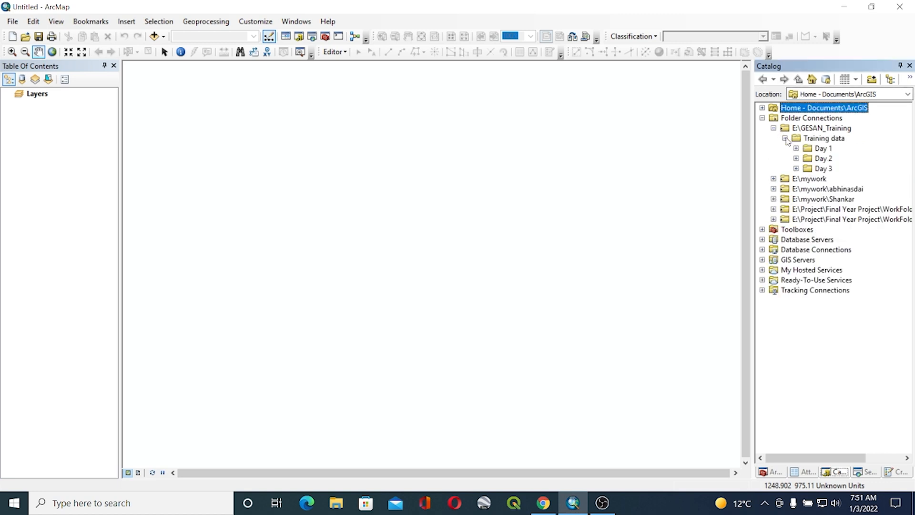
pyautogui.click(796, 158)
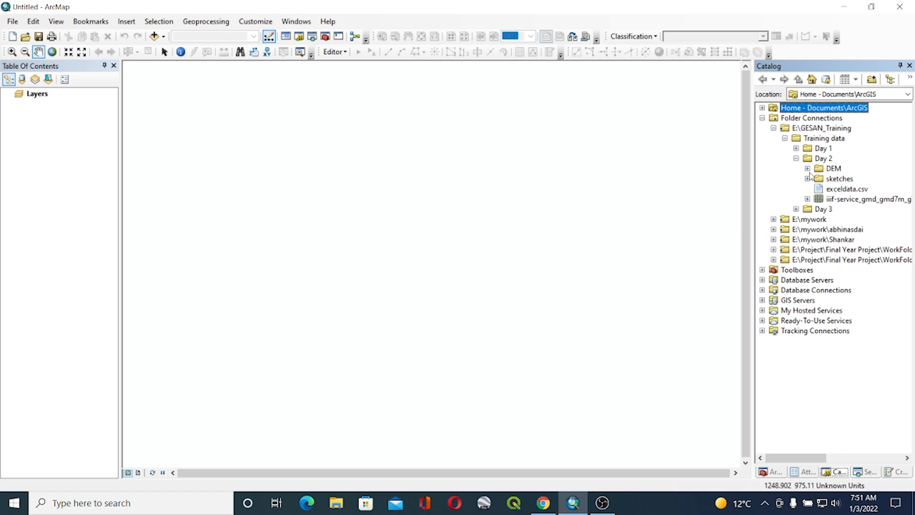
pyautogui.click(808, 169)
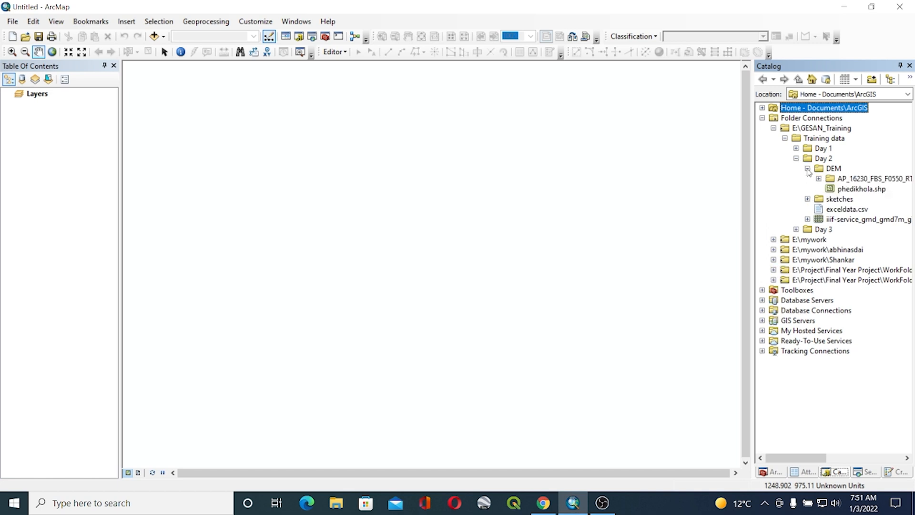
pyautogui.click(818, 178)
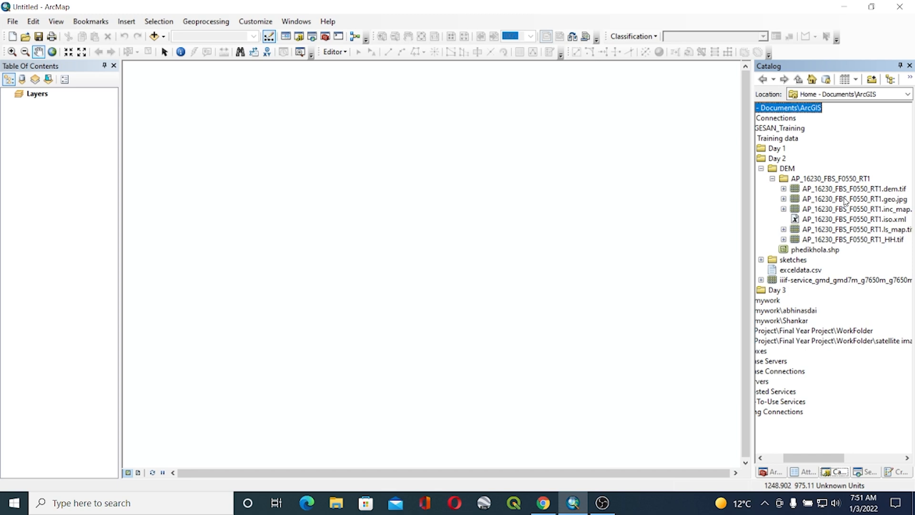
pyautogui.click(854, 189)
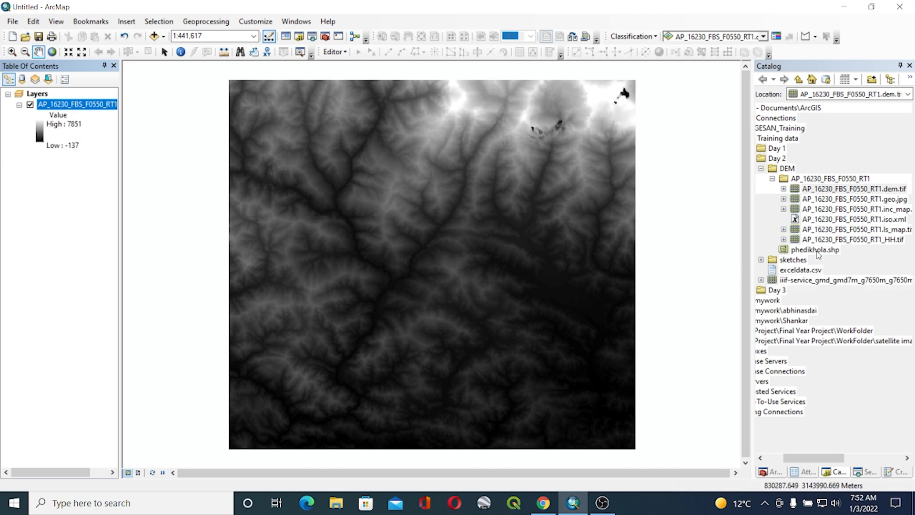
# - Add phedikhola.shp over the DEM, dismiss the coordinate system warning, and show the Search pane
pyautogui.click(815, 248)
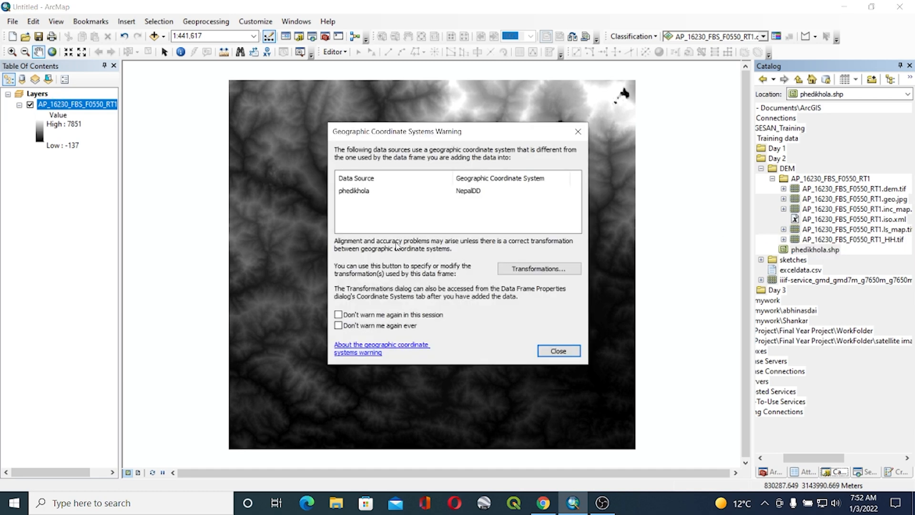
pyautogui.click(557, 351)
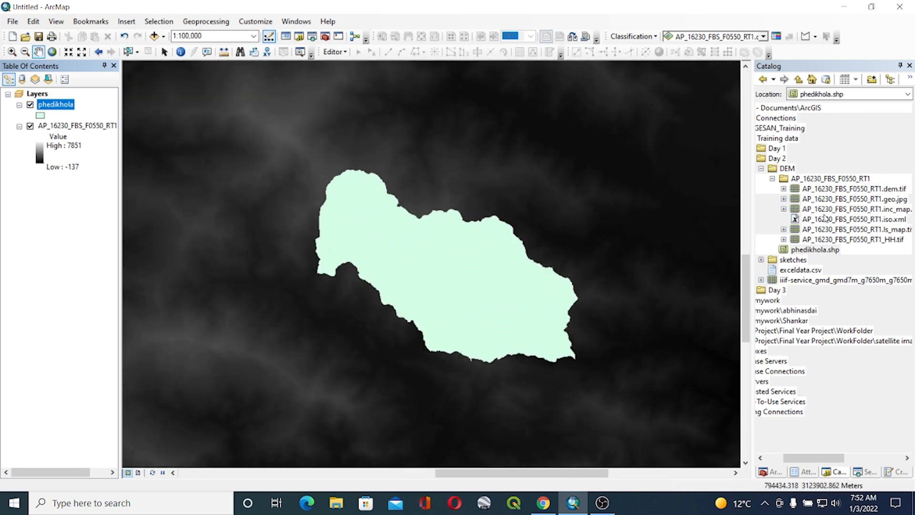
pyautogui.click(815, 249)
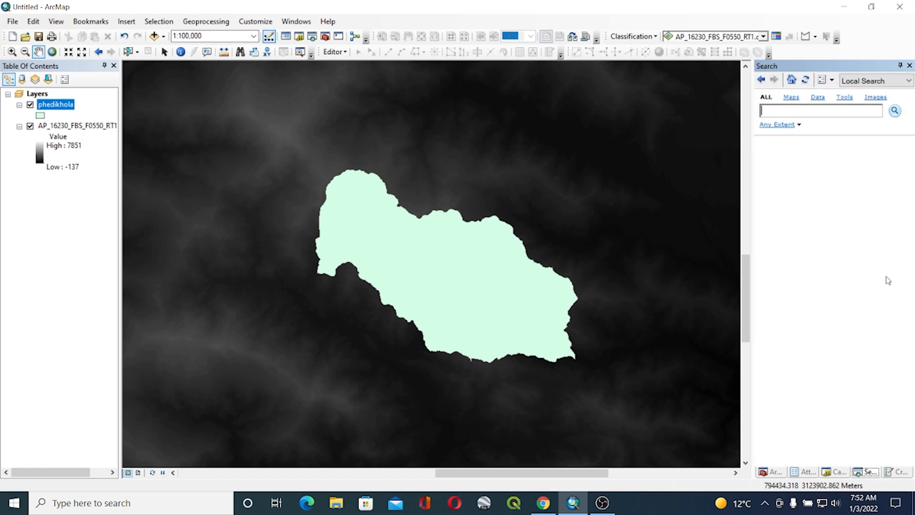
# - Search 'mask' and reach Spatial Analyst Tools > Extraction to launch Extract by Mask
pyautogui.write('mask')
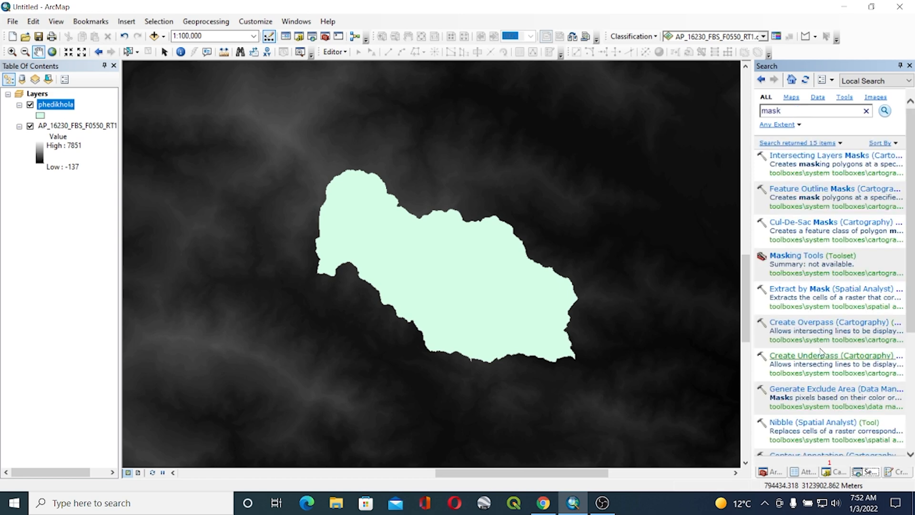
pyautogui.scroll(-3)
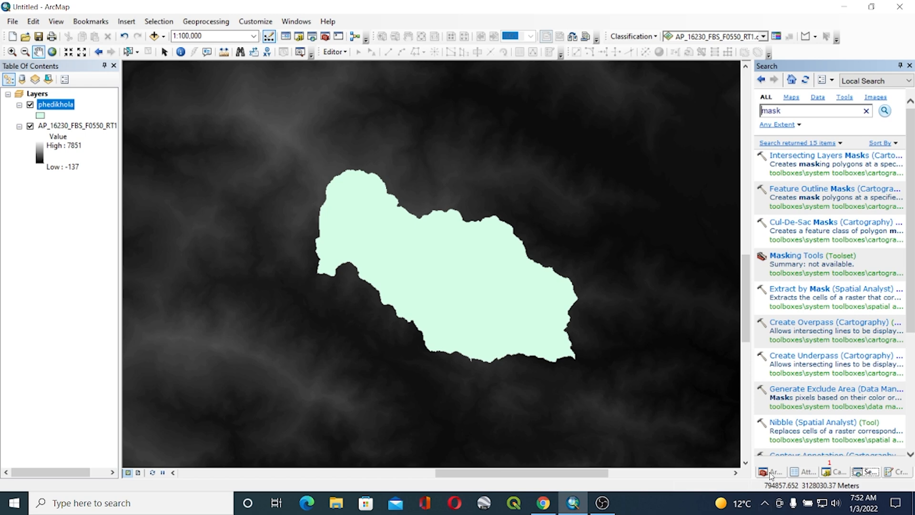
pyautogui.moveTo(770, 472)
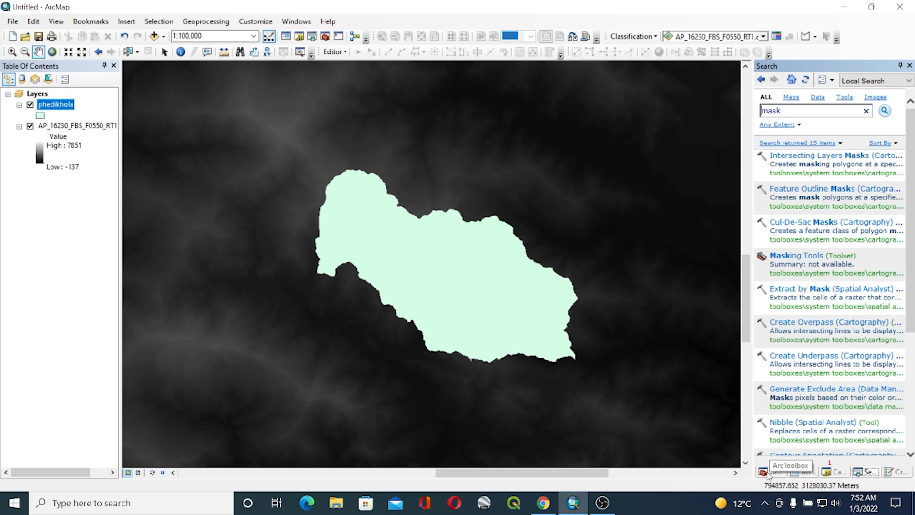
pyautogui.click(770, 472)
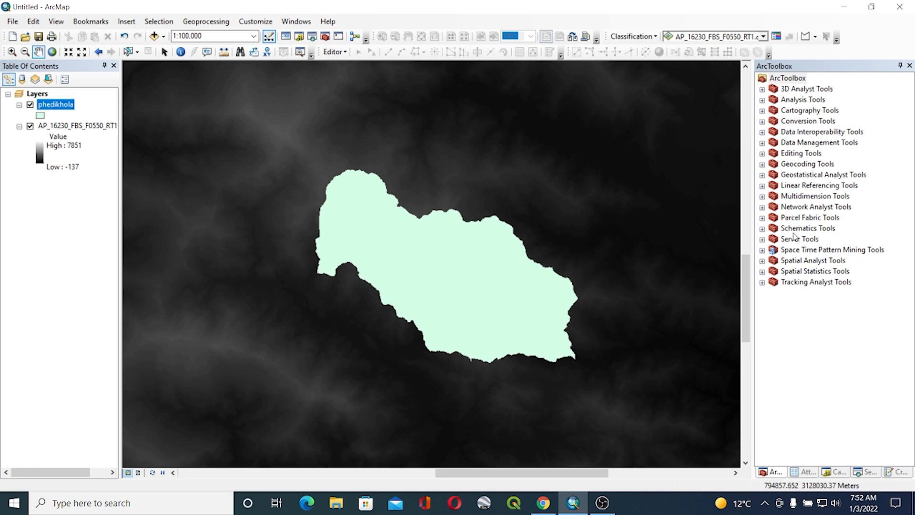
pyautogui.moveTo(761, 263)
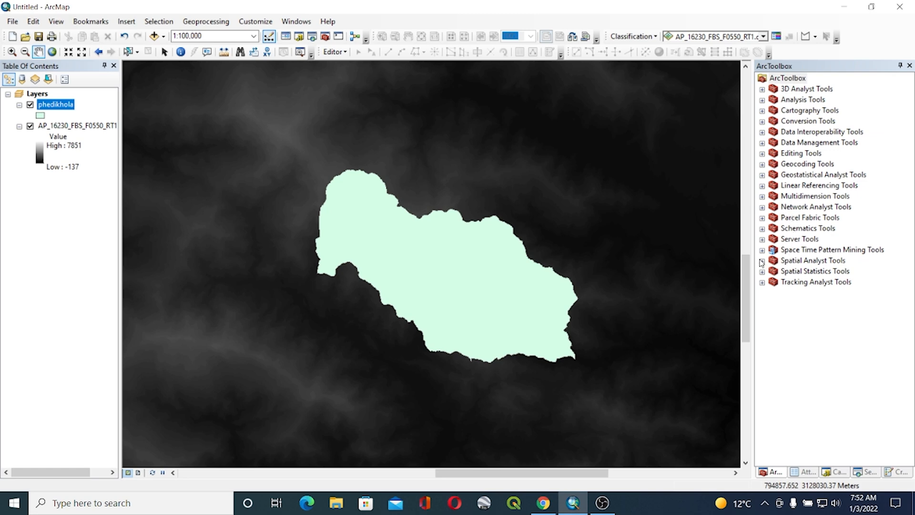
pyautogui.click(762, 260)
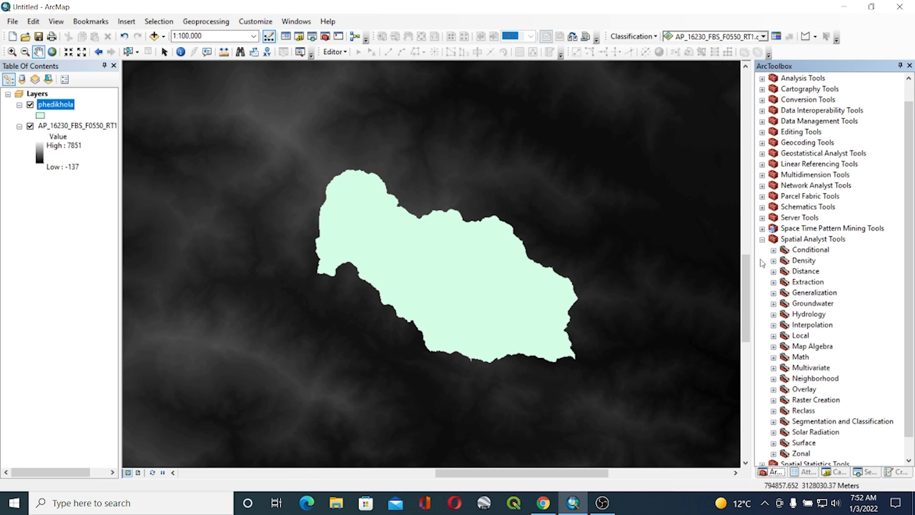
pyautogui.click(773, 282)
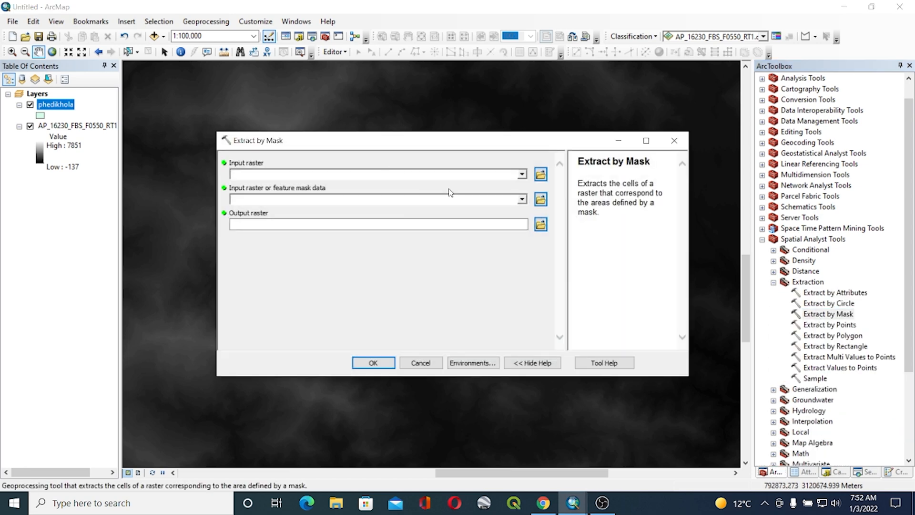
# - Set the .dem.tif as input raster and phedikhola as mask, then browse for the output location
pyautogui.click(521, 174)
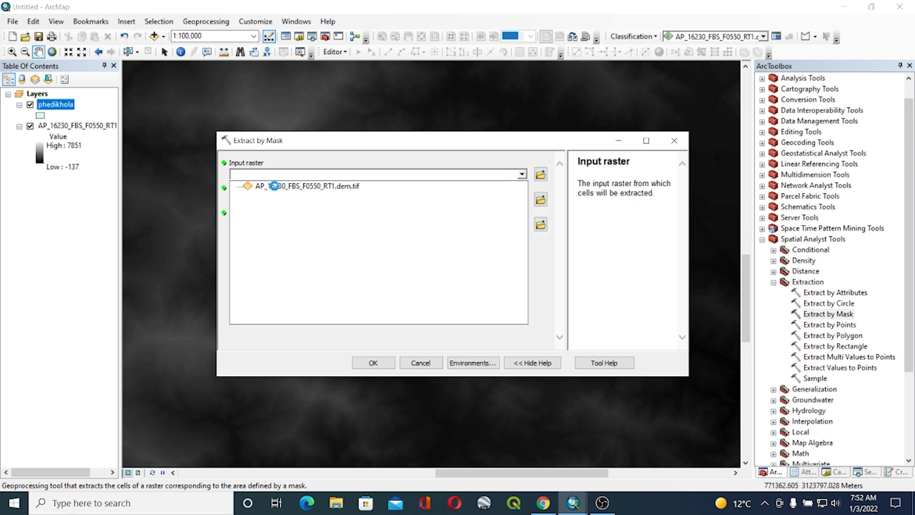
pyautogui.click(306, 186)
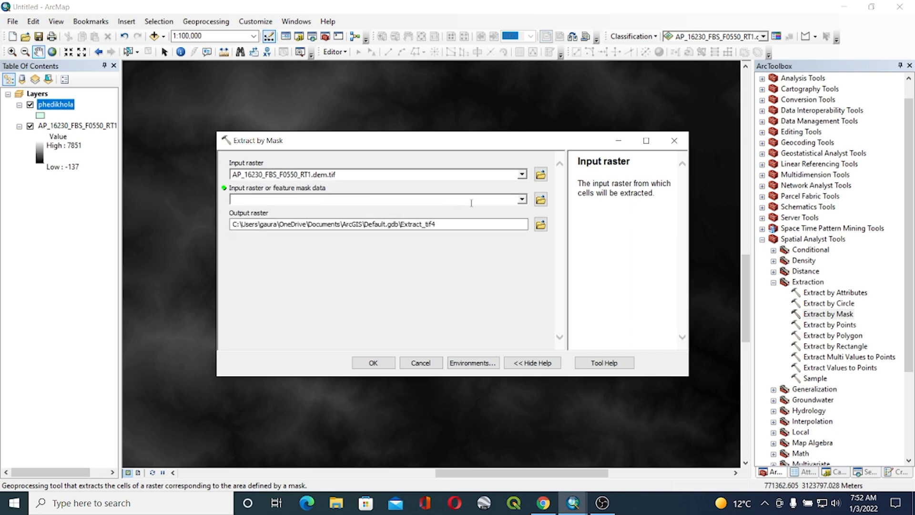
pyautogui.moveTo(539, 199)
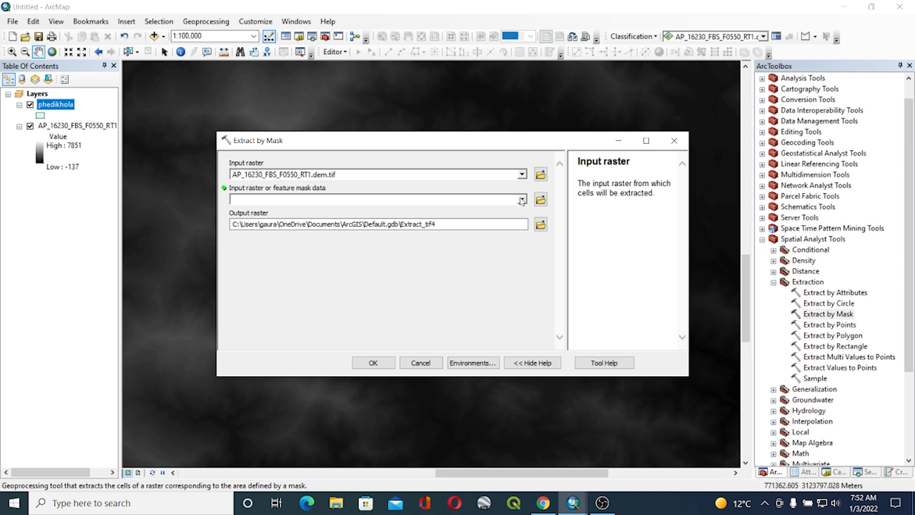
pyautogui.click(520, 199)
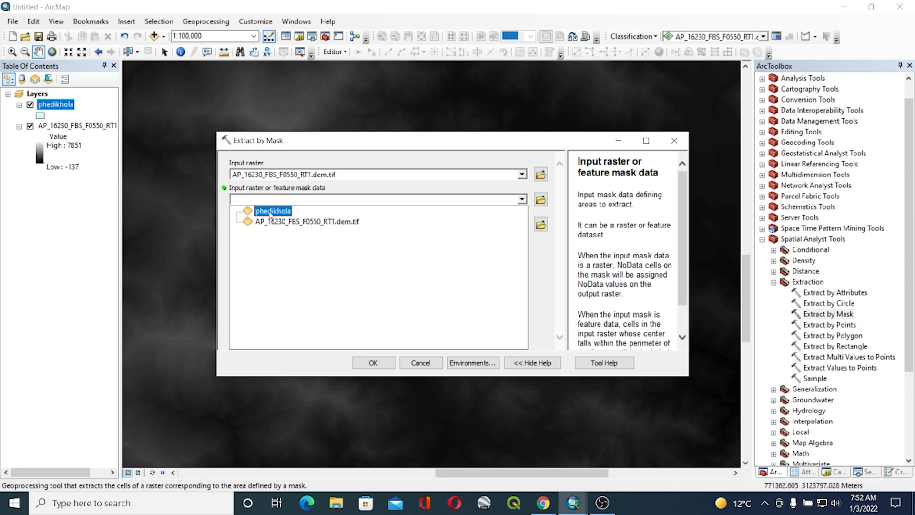
pyautogui.click(272, 211)
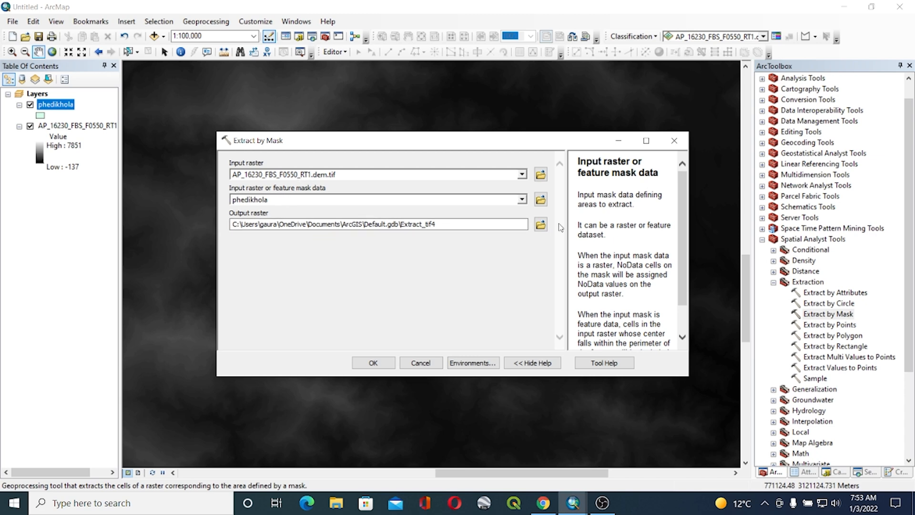
pyautogui.click(540, 224)
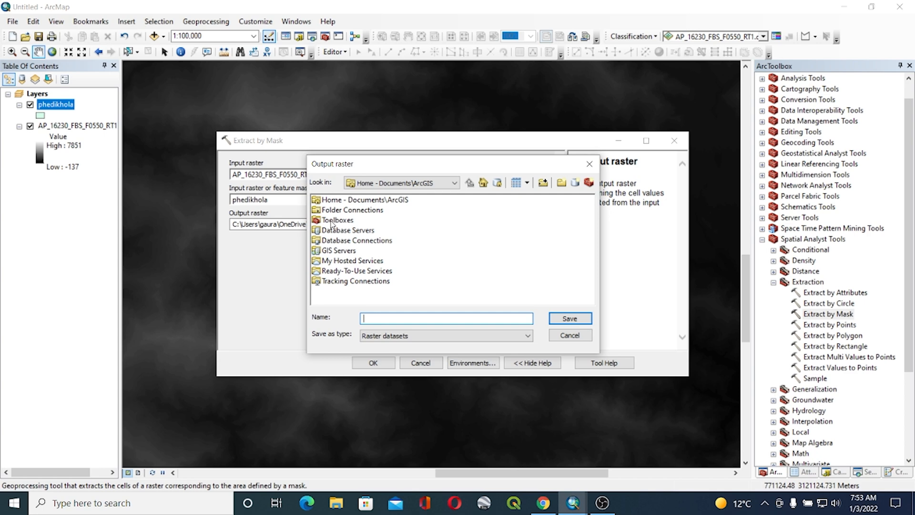
# - Save the output raster as abc in E:\GESAN_Training under Folder Connections
pyautogui.doubleClick(353, 210)
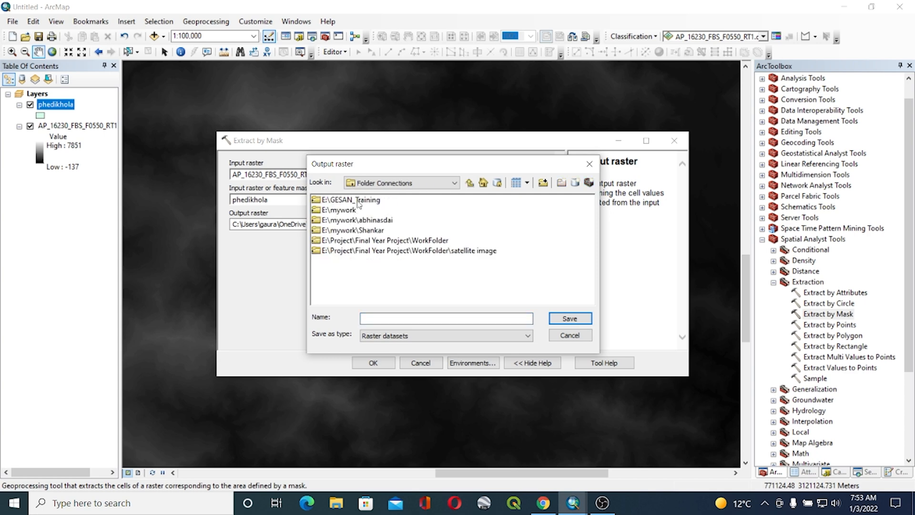
pyautogui.doubleClick(347, 199)
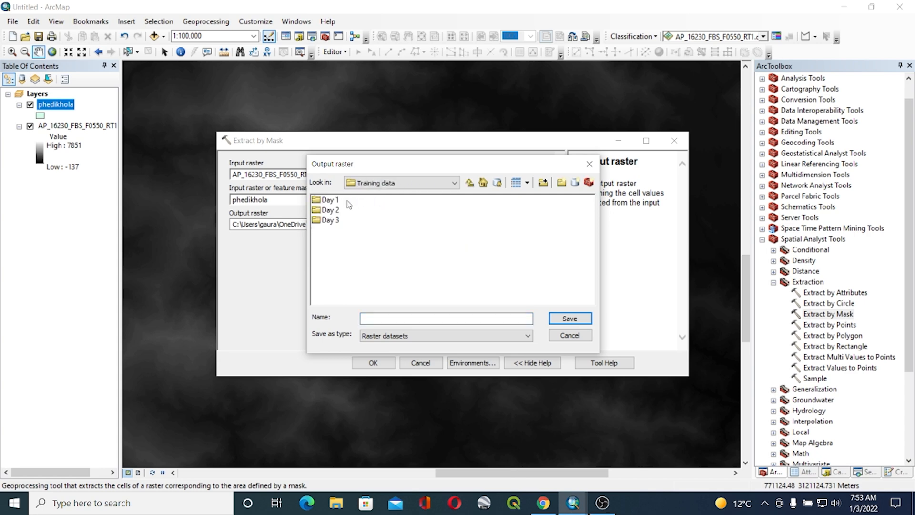
pyautogui.click(469, 183)
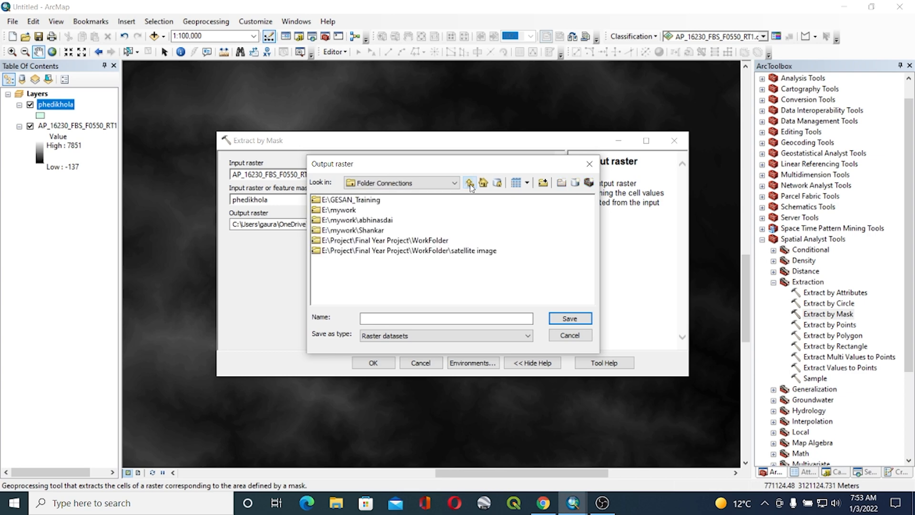
pyautogui.doubleClick(350, 199)
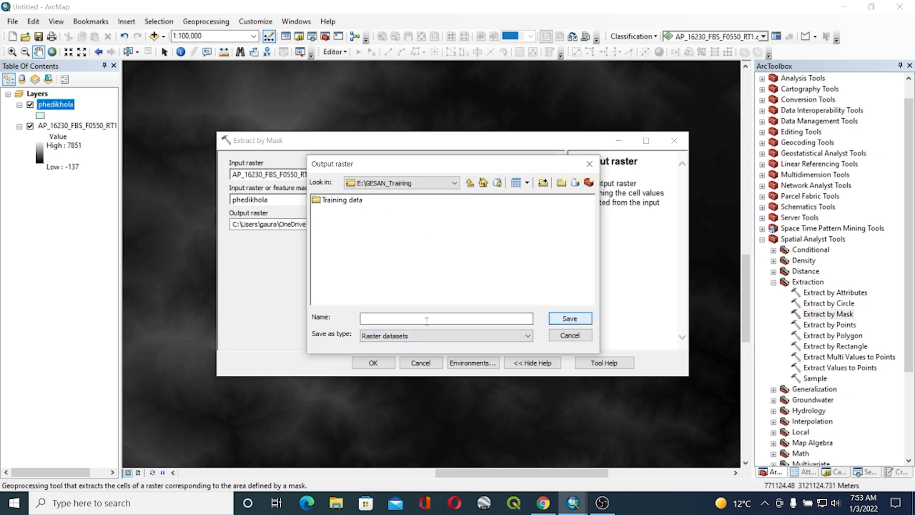
pyautogui.write('ab')
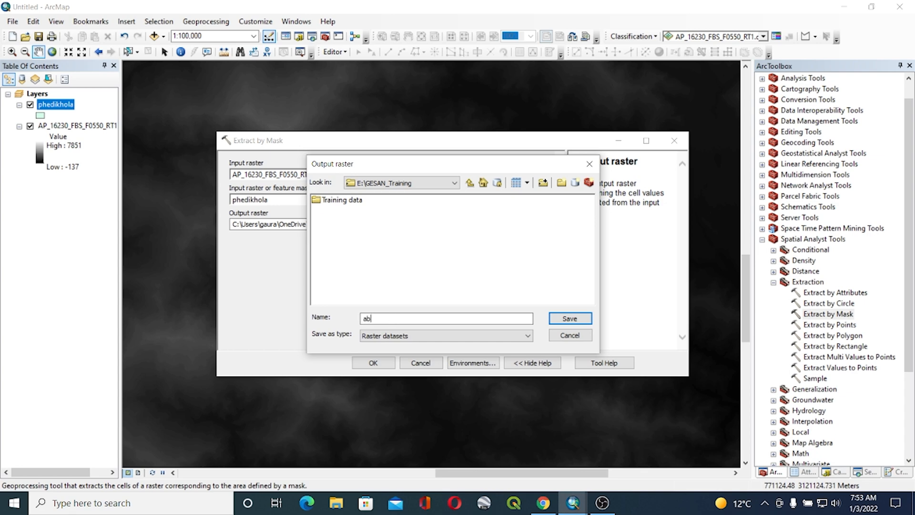
pyautogui.click(569, 318)
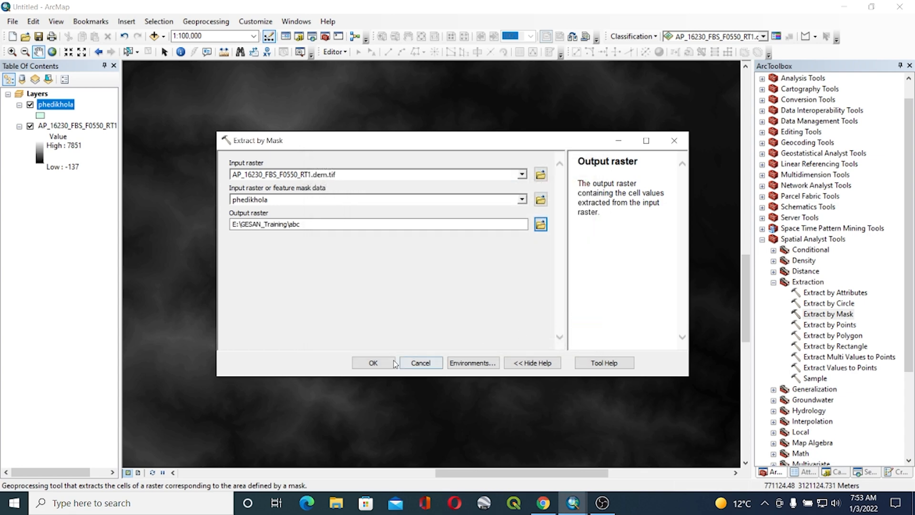
# - Run Extract by Mask to create the clipped abc raster (751 to 2104)
pyautogui.click(372, 362)
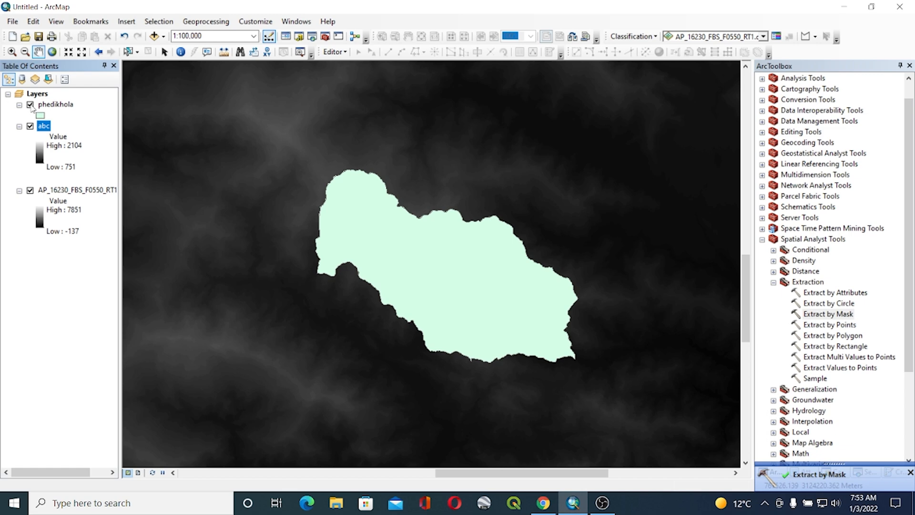
# - Hide and remove the unclipped AP_16230 DEM layer, leaving only the abc raster
pyautogui.click(30, 105)
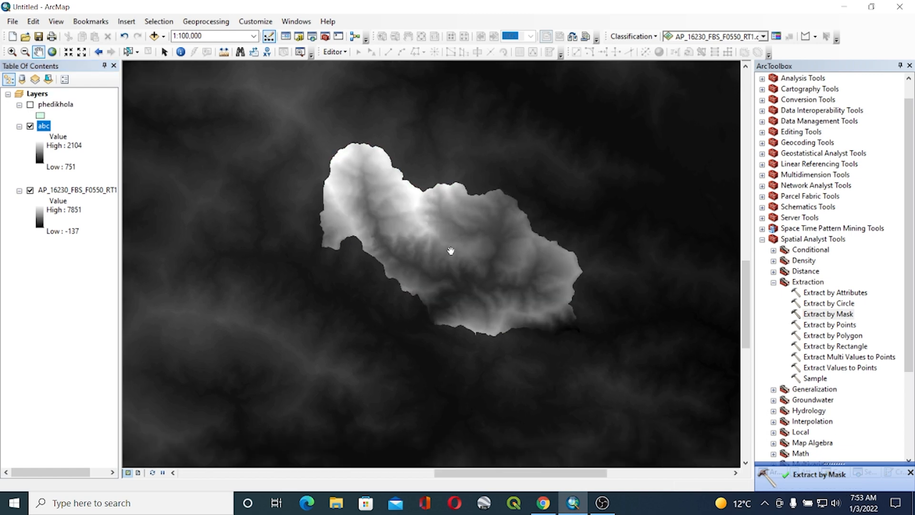
pyautogui.click(29, 190)
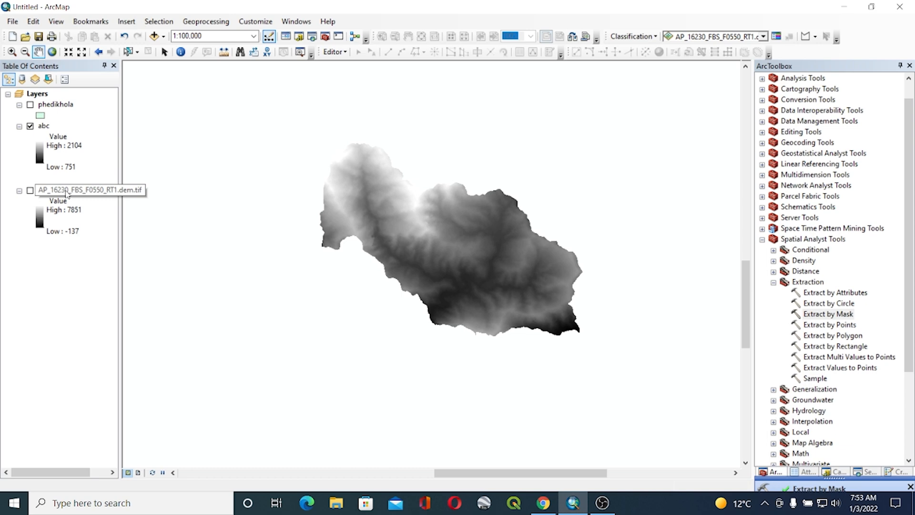
pyautogui.rightClick(76, 190)
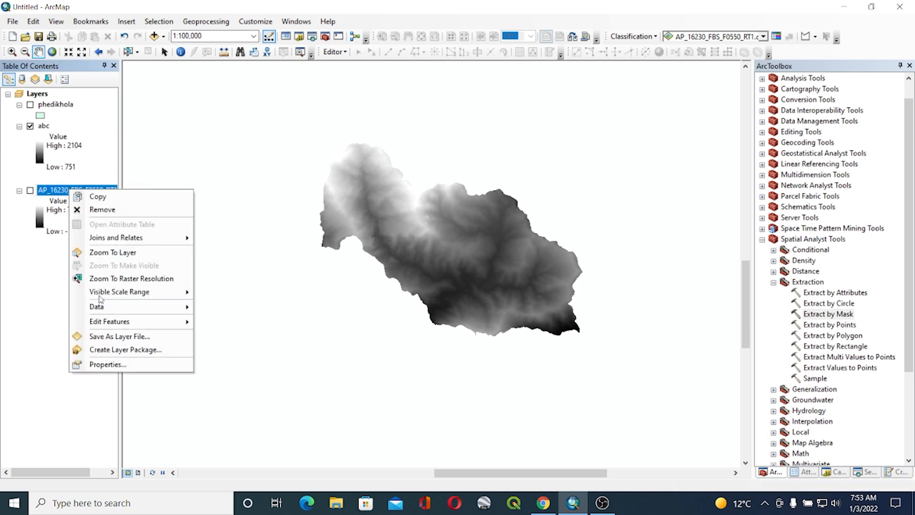
pyautogui.click(102, 209)
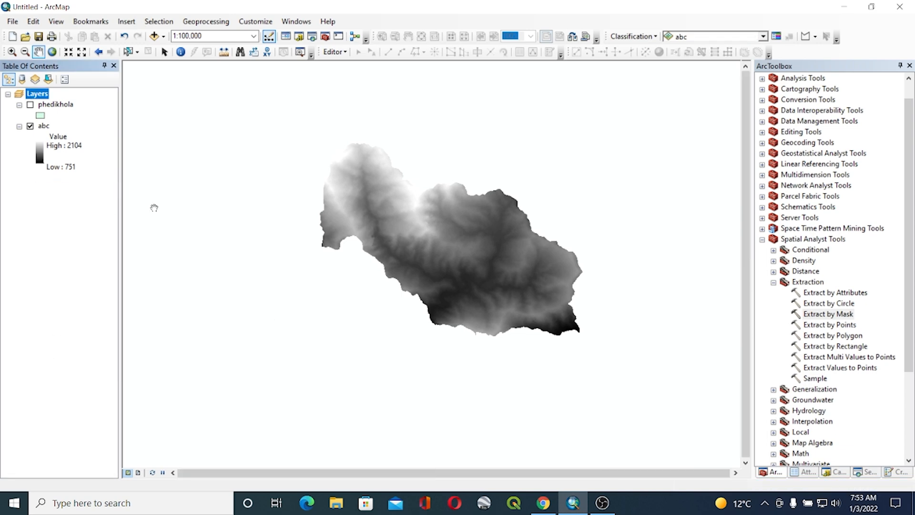
pyautogui.rightClick(56, 105)
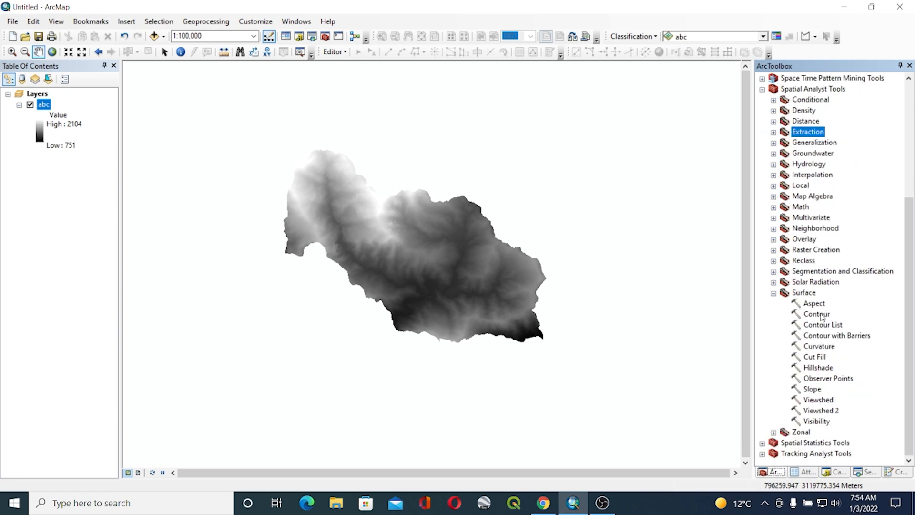
pyautogui.moveTo(822, 316)
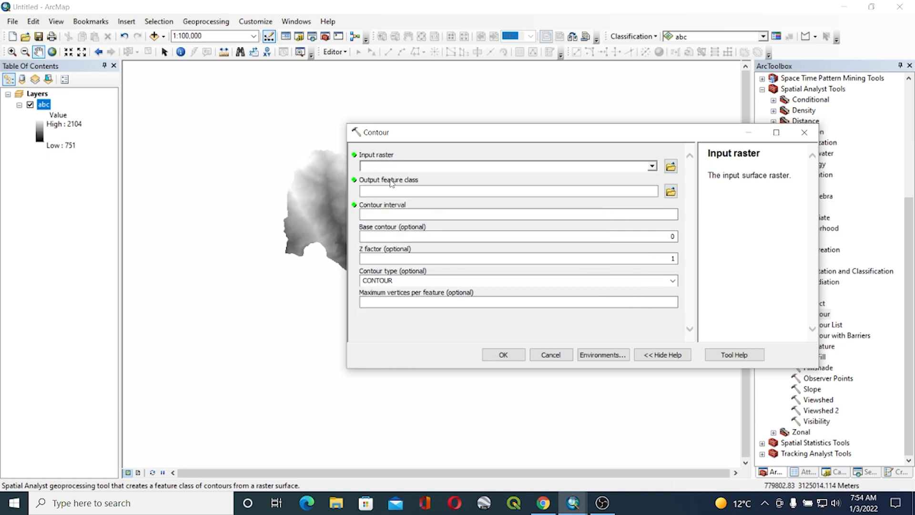
# - Run Contour on abc with output contour.shp and a 100-unit contour interval
pyautogui.click(670, 190)
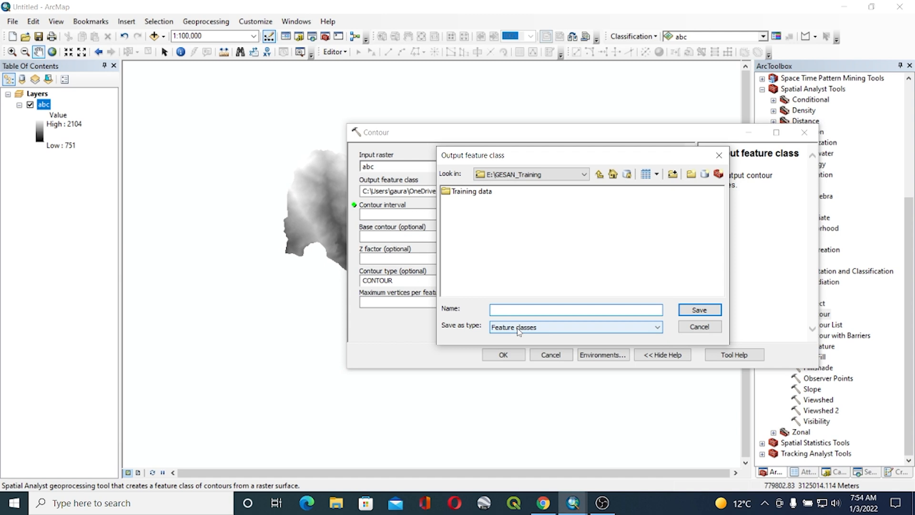
pyautogui.write('cono')
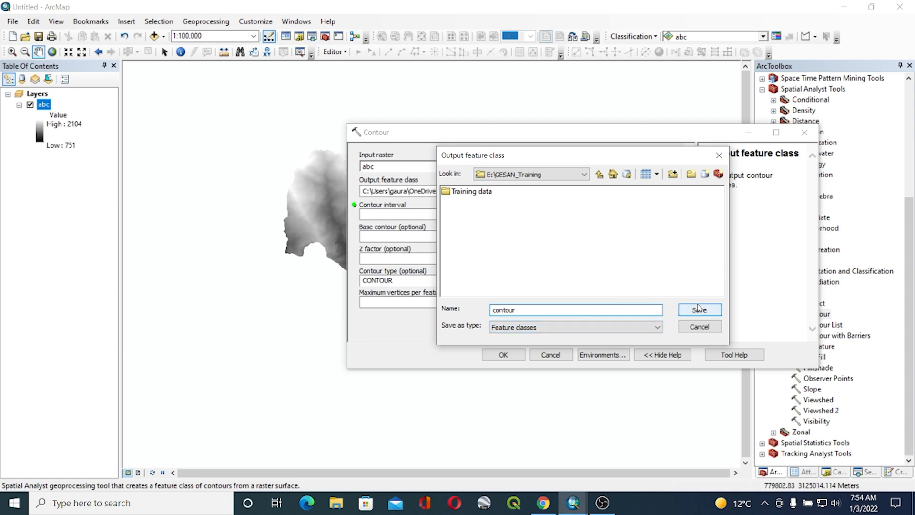
pyautogui.click(699, 309)
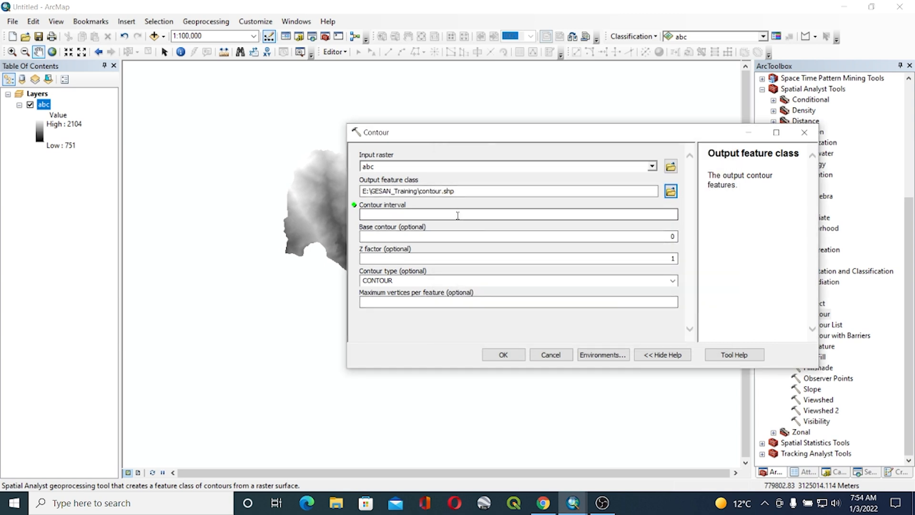
pyautogui.click(517, 215)
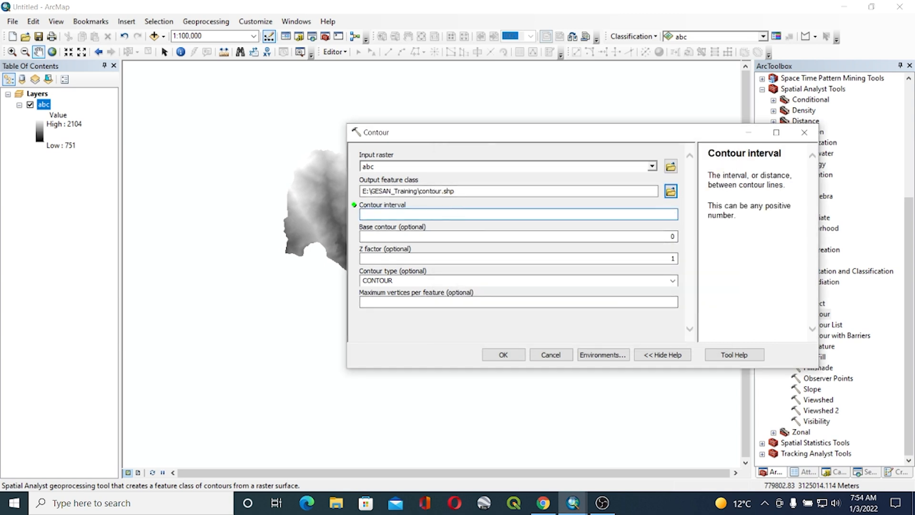
pyautogui.write('100')
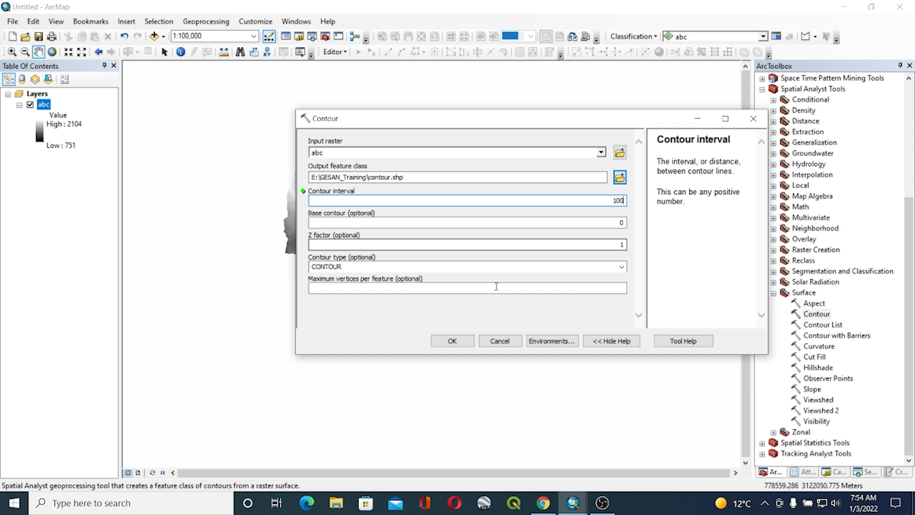
pyautogui.click(452, 342)
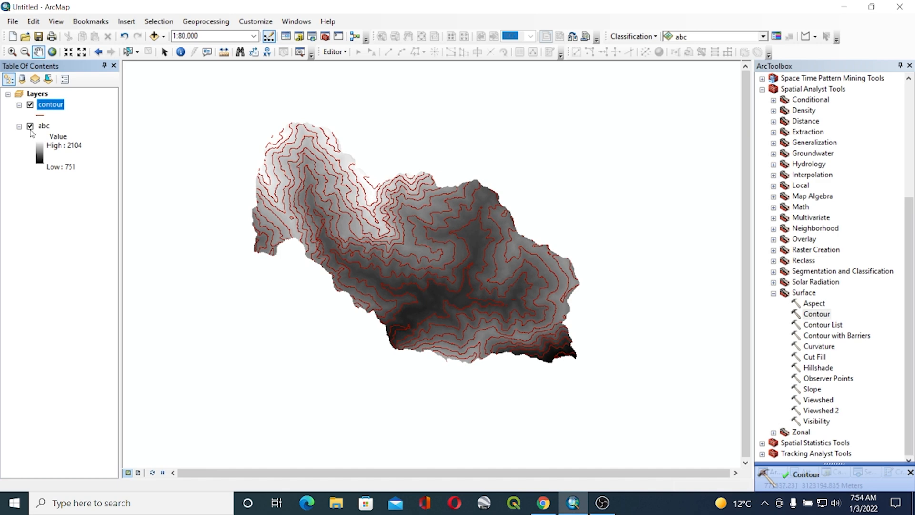
# - Hide the abc raster and bring up the contour layer's properties at the Labels tab
pyautogui.click(30, 126)
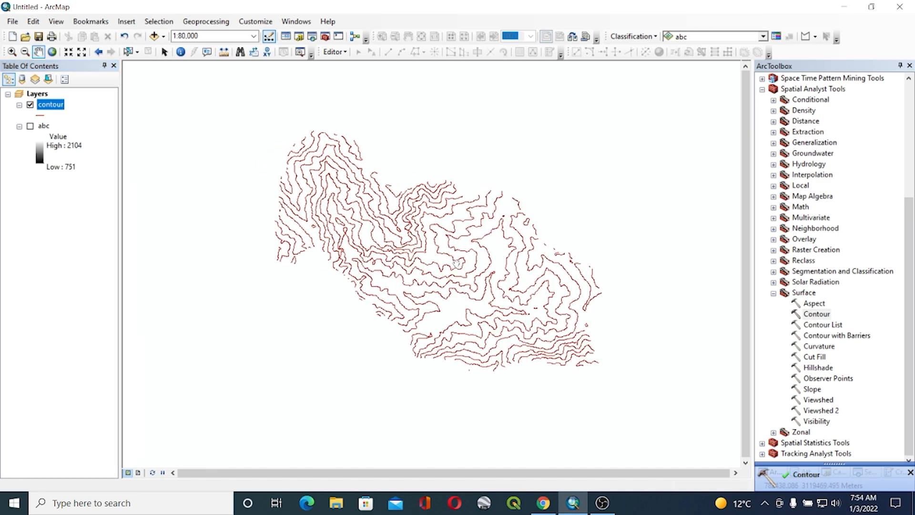
pyautogui.rightClick(51, 104)
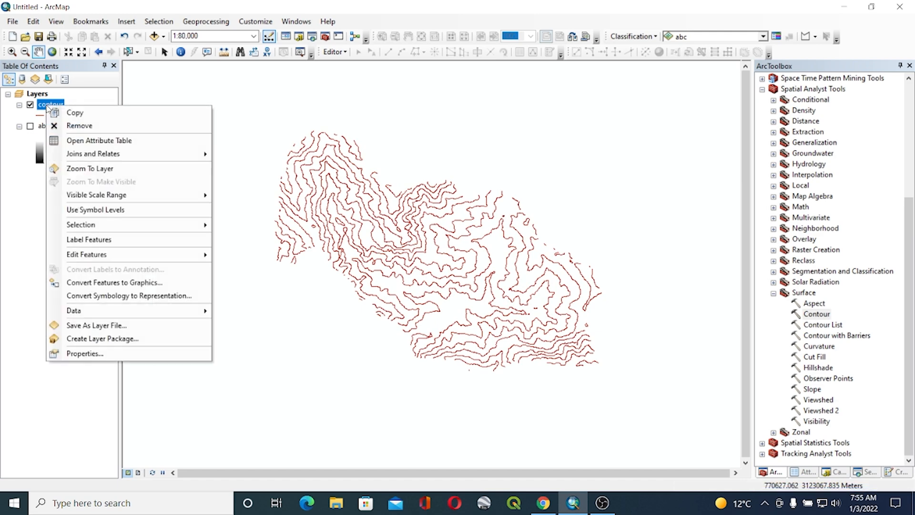
pyautogui.click(84, 353)
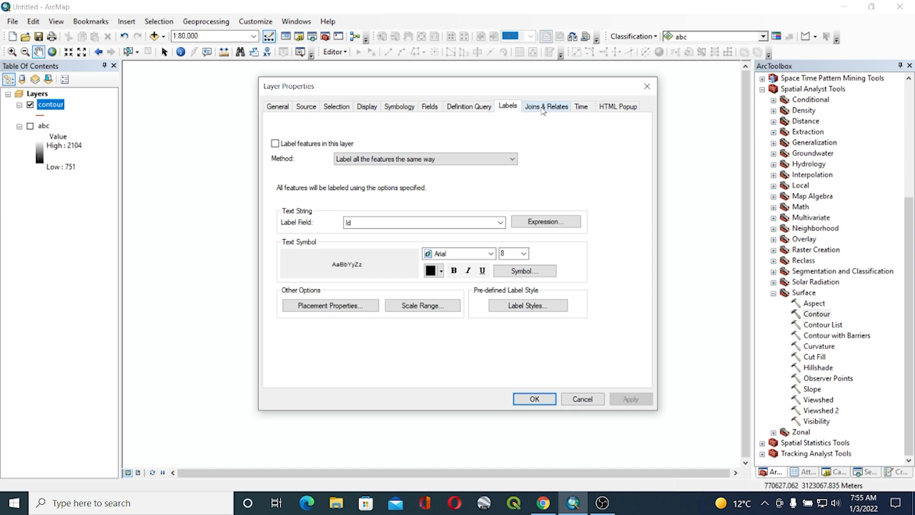
# - Set the contour Label Field to Contour and move to the Symbology settings
pyautogui.click(498, 222)
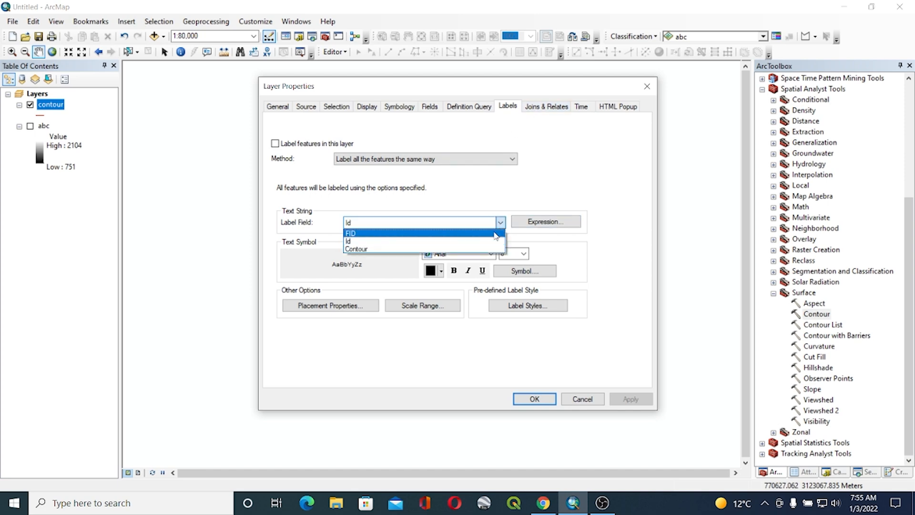
pyautogui.click(630, 399)
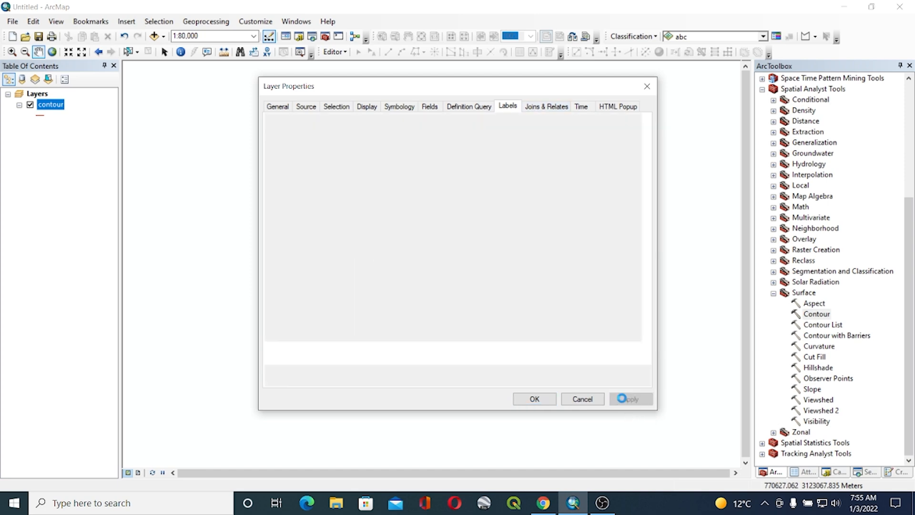
pyautogui.click(400, 106)
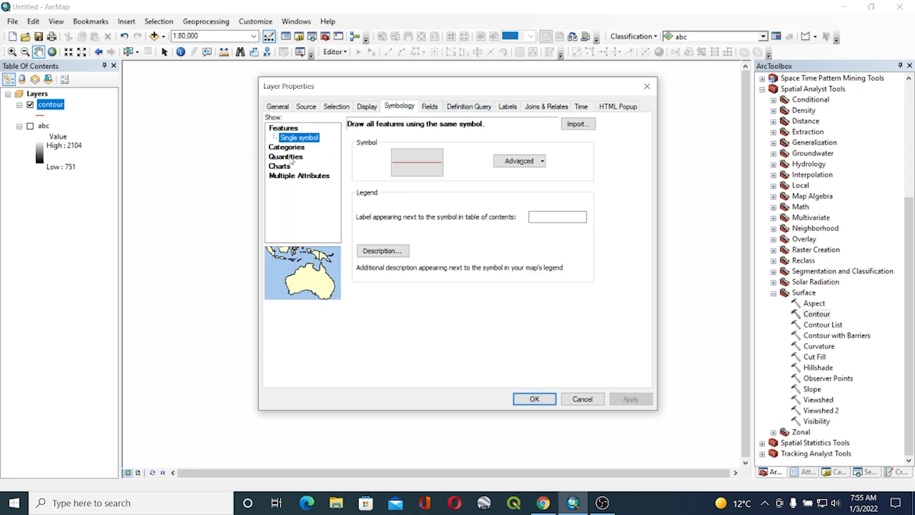
# - Symbolize contours with Graduated colors on the Contour field, five Natural Breaks classes 800-2100, and apply
pyautogui.click(304, 156)
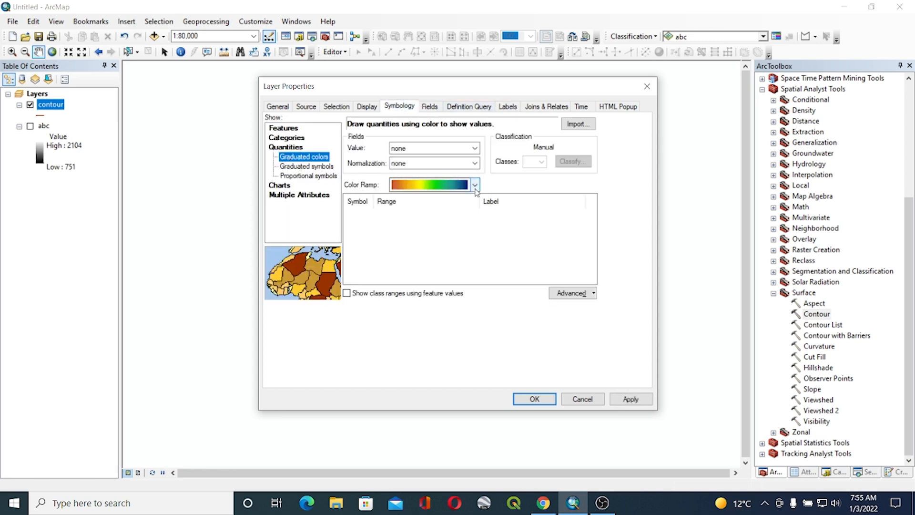
pyautogui.click(473, 148)
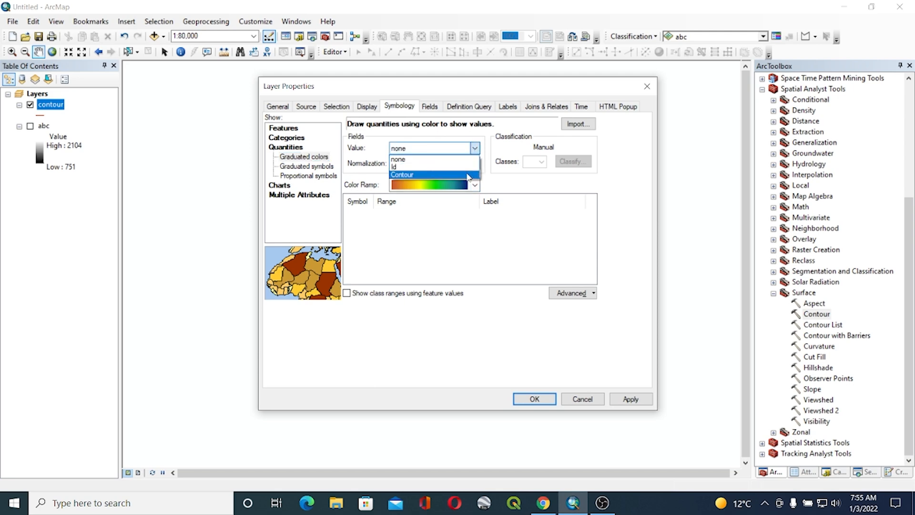
pyautogui.click(403, 174)
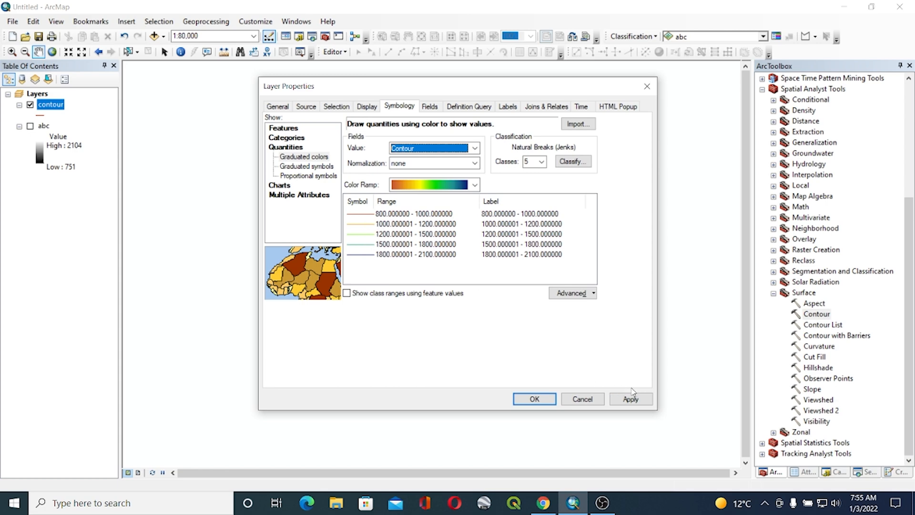
pyautogui.click(630, 398)
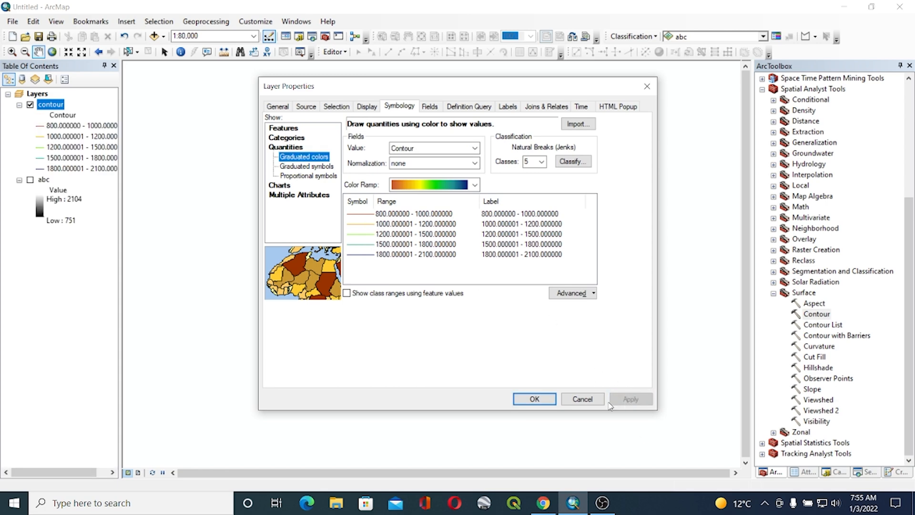
pyautogui.click(534, 399)
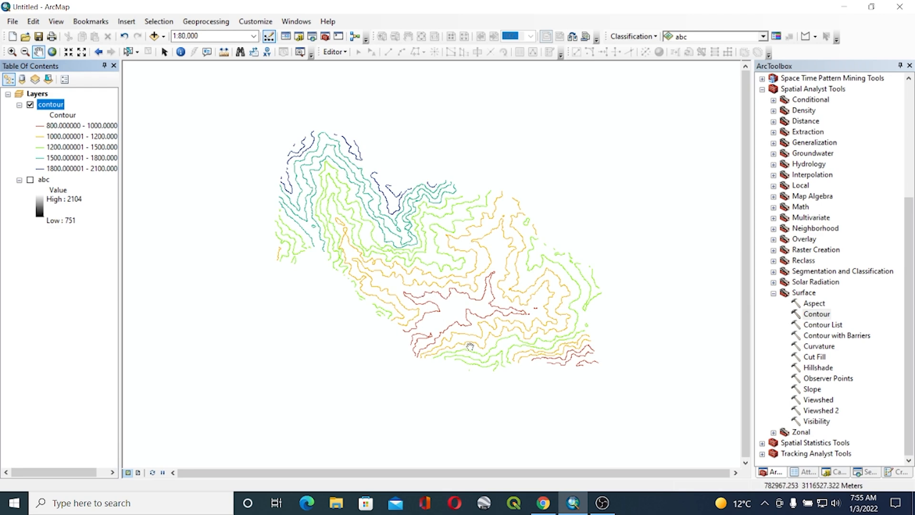
pyautogui.moveTo(154, 186)
pyautogui.write('1:63,360')
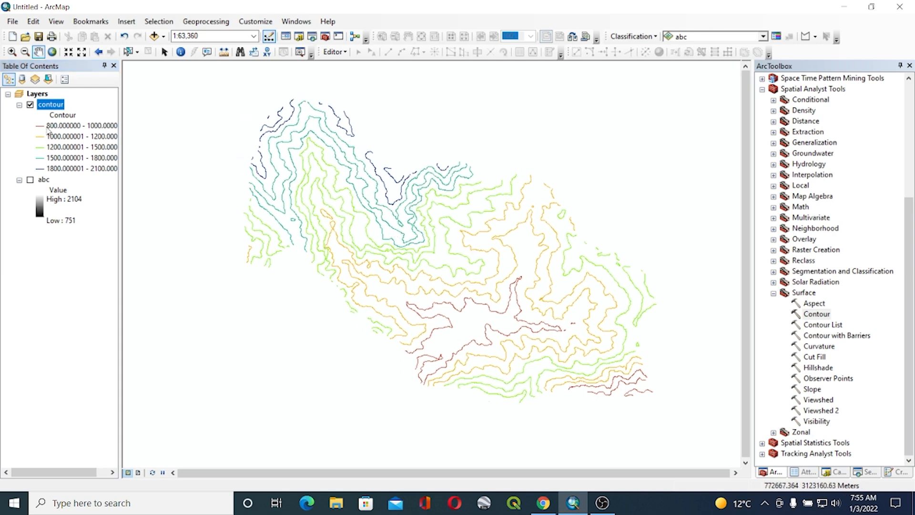
# - Bring up the contour layer's context menu in the Table of Contents
pyautogui.rightClick(50, 105)
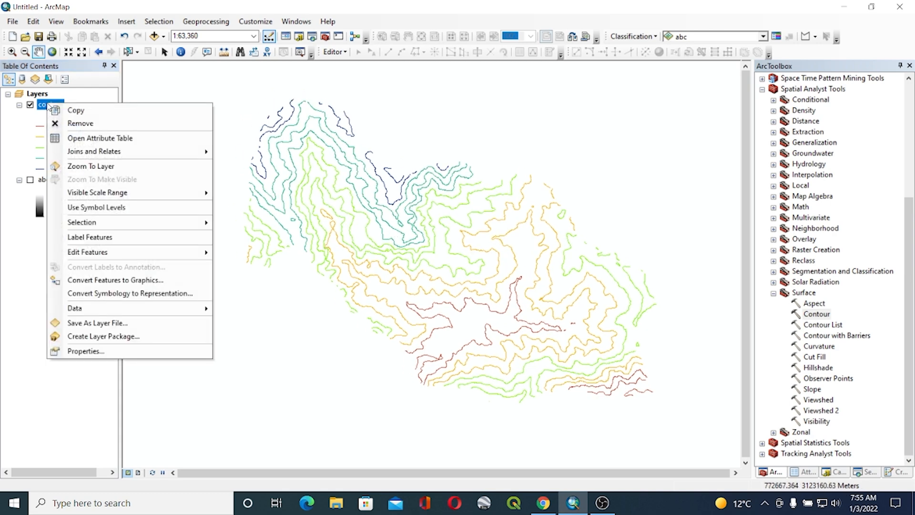
pyautogui.moveTo(99, 251)
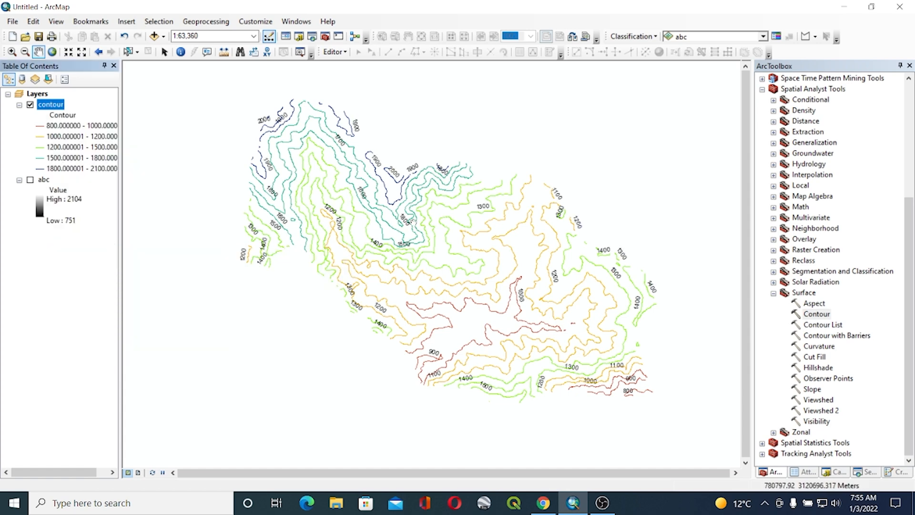
pyautogui.moveTo(542, 243)
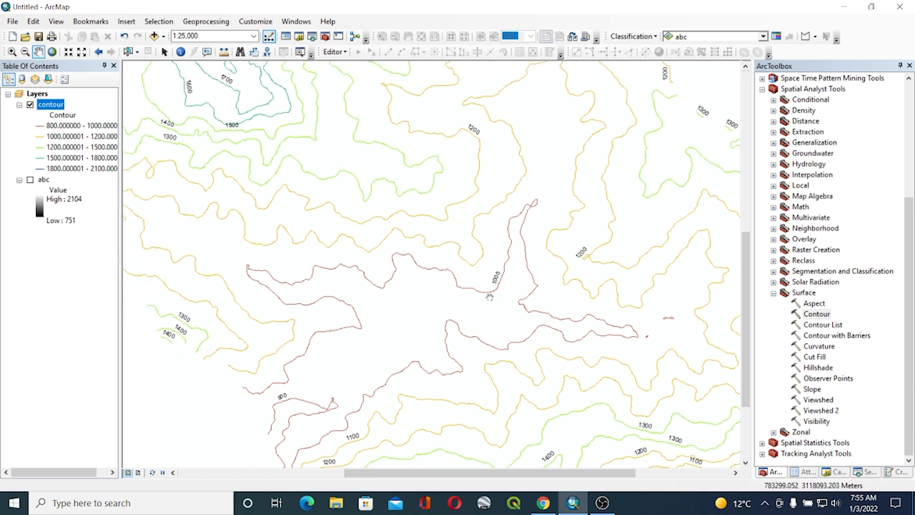
pyautogui.moveTo(302, 374)
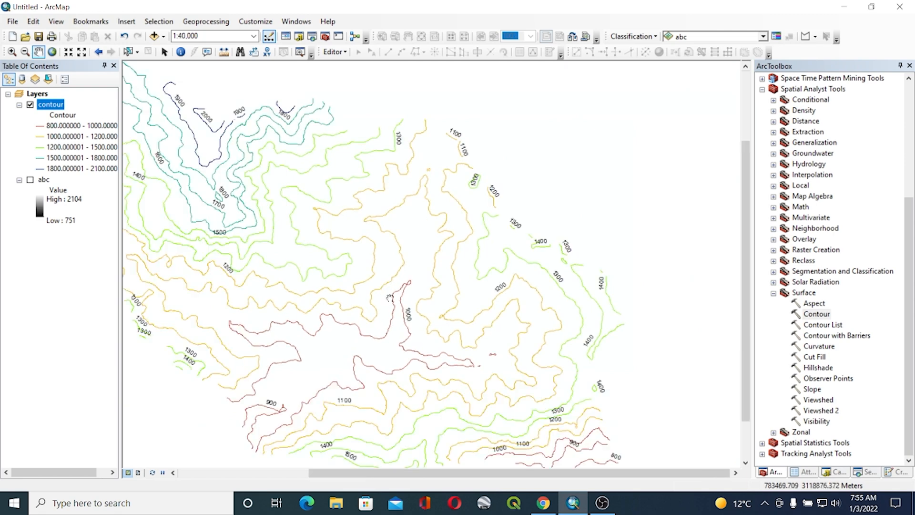
pyautogui.scroll(-3)
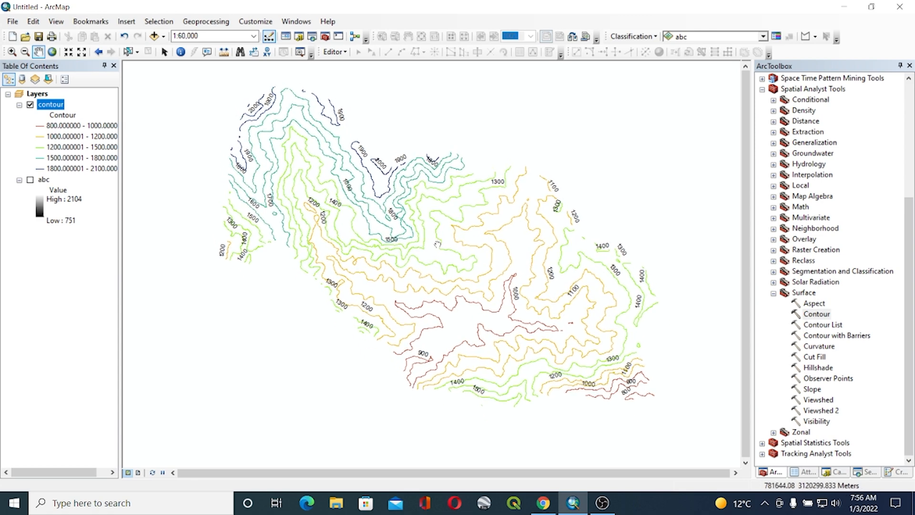
pyautogui.moveTo(437, 245); pyautogui.dragTo(434, 242)
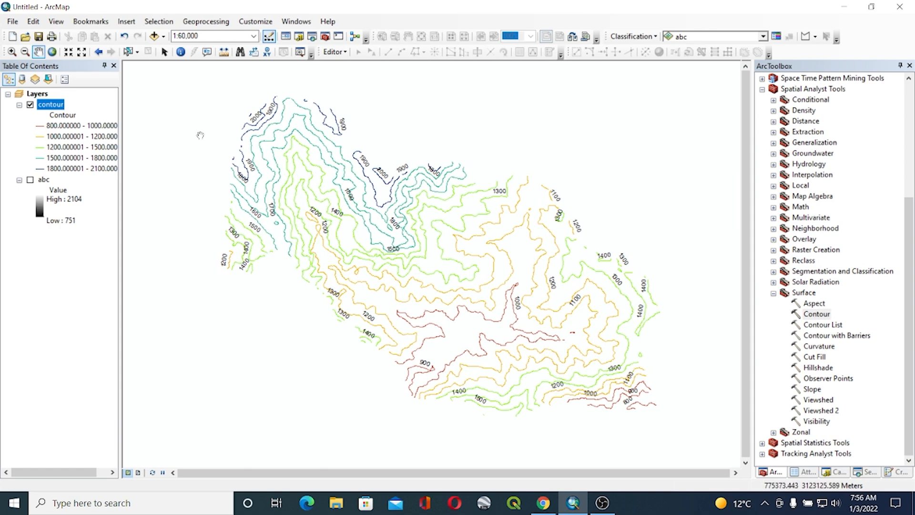